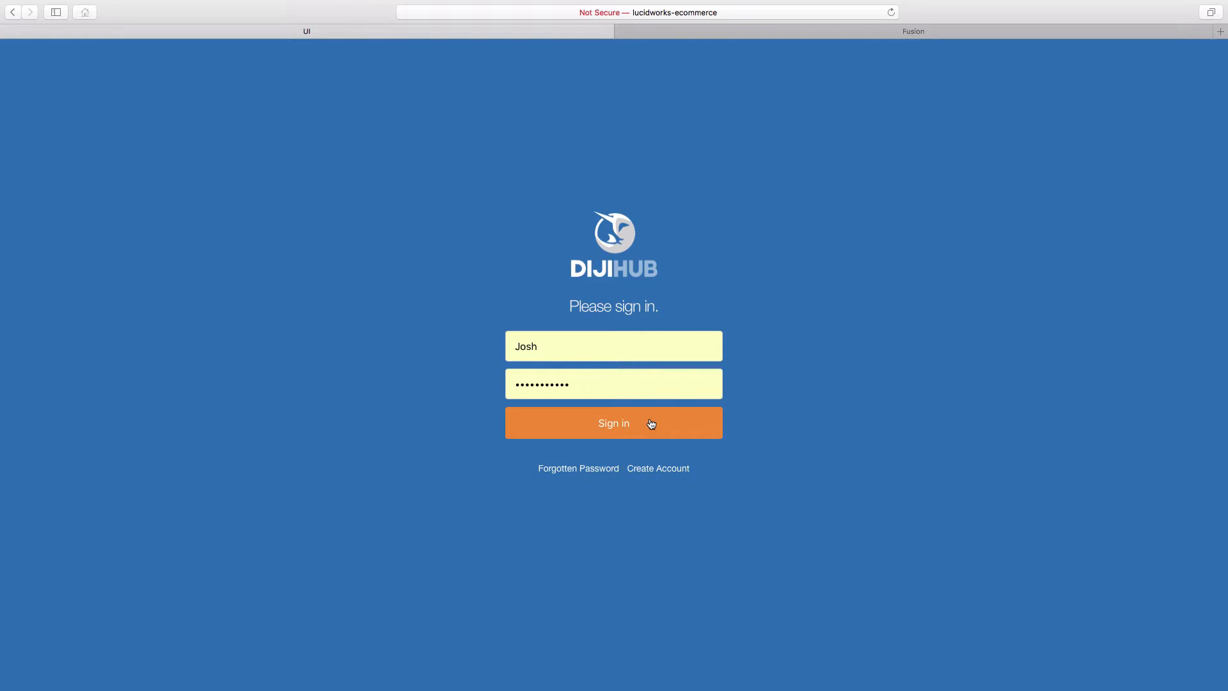
Sign in to the DijiHub store with the saved credentials and browse down the home page
left_click(613, 424)
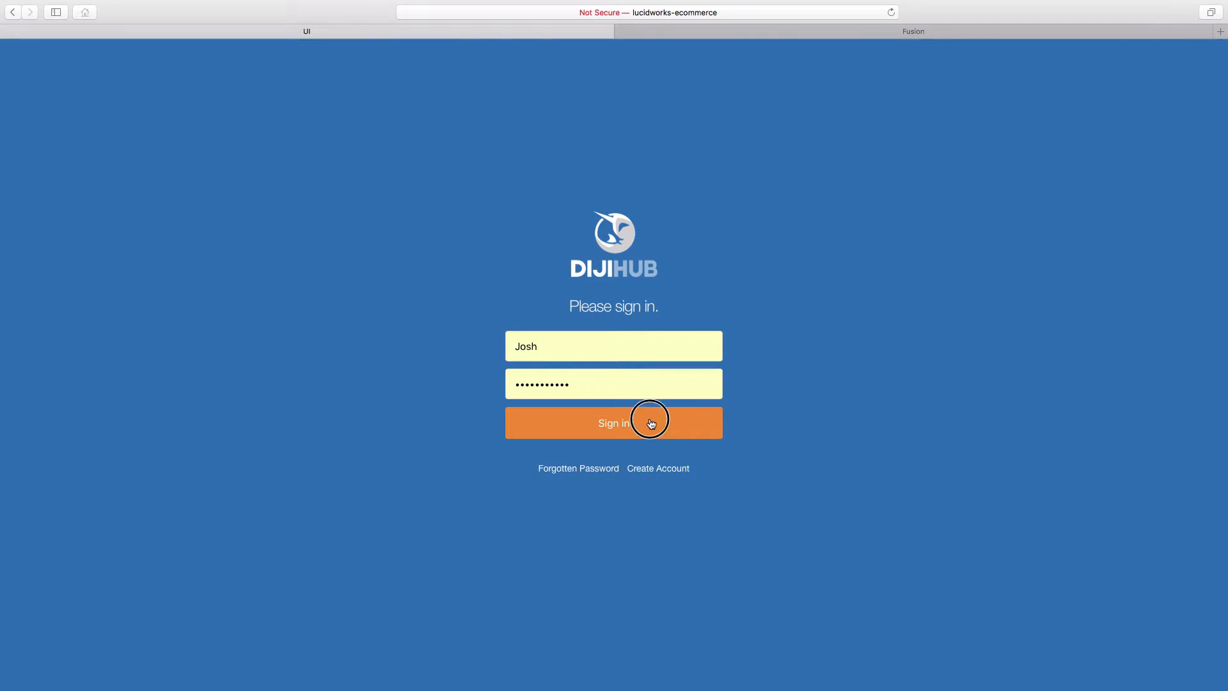
left_click(612, 423)
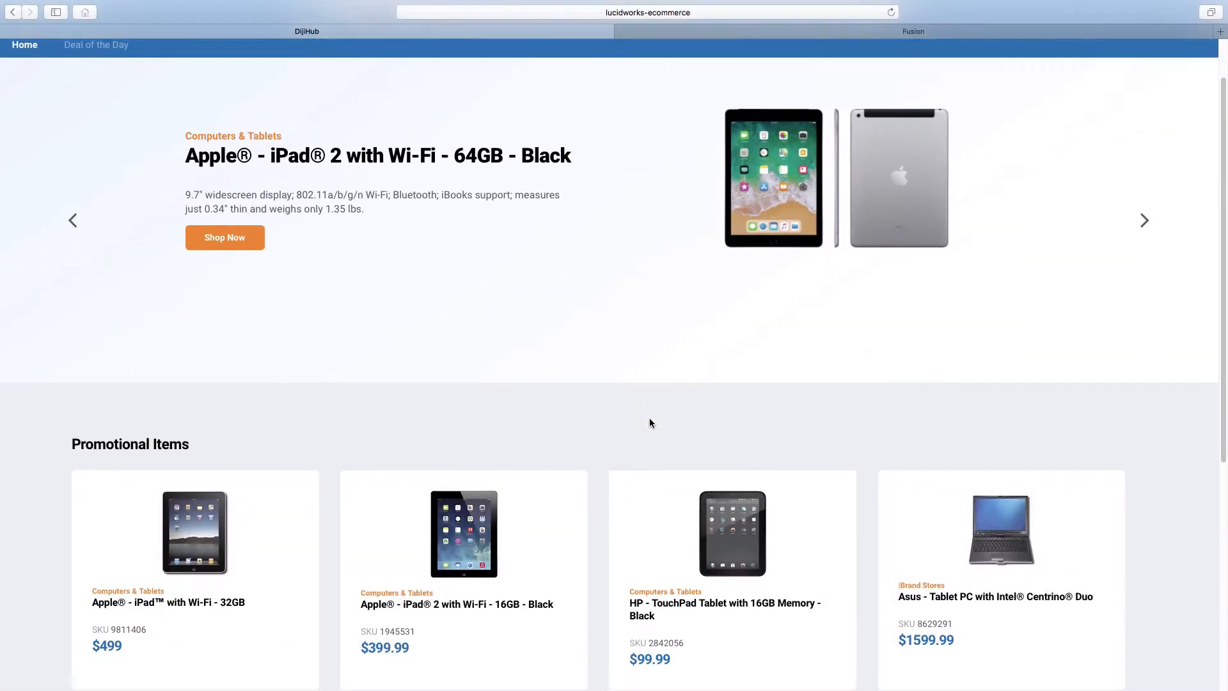
scroll("down", 3)
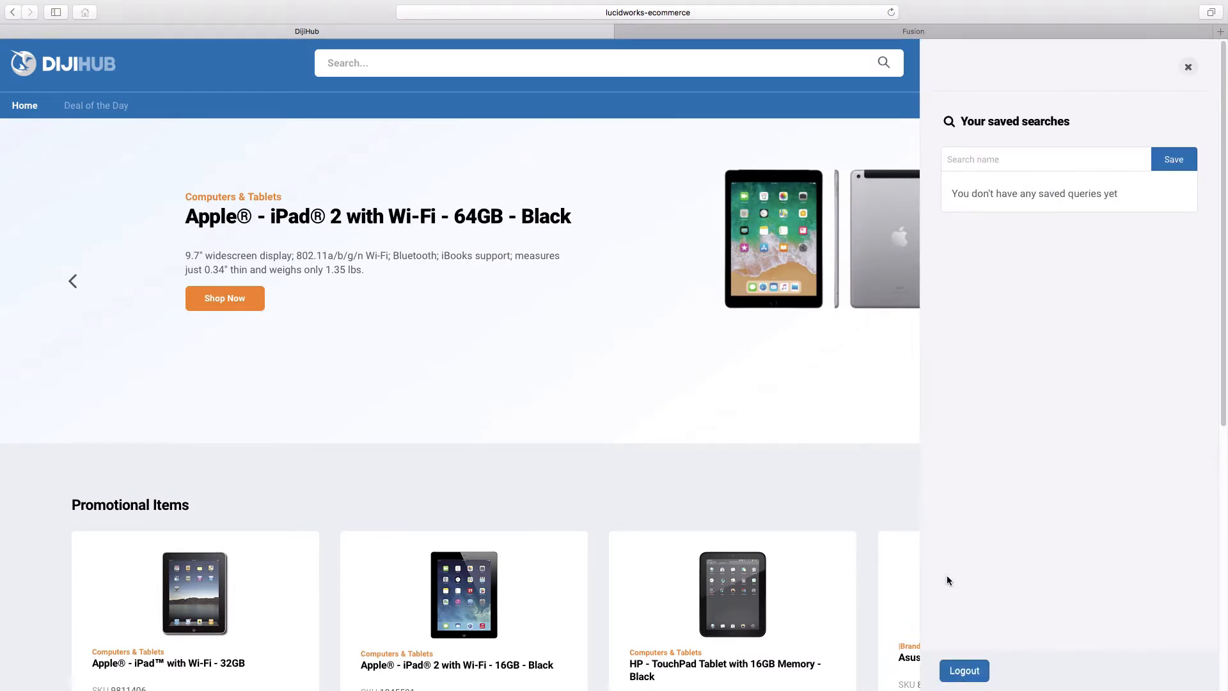
Log out and sign in as another shopper, then review the TV promotions and media player recommendations
left_click(963, 670)
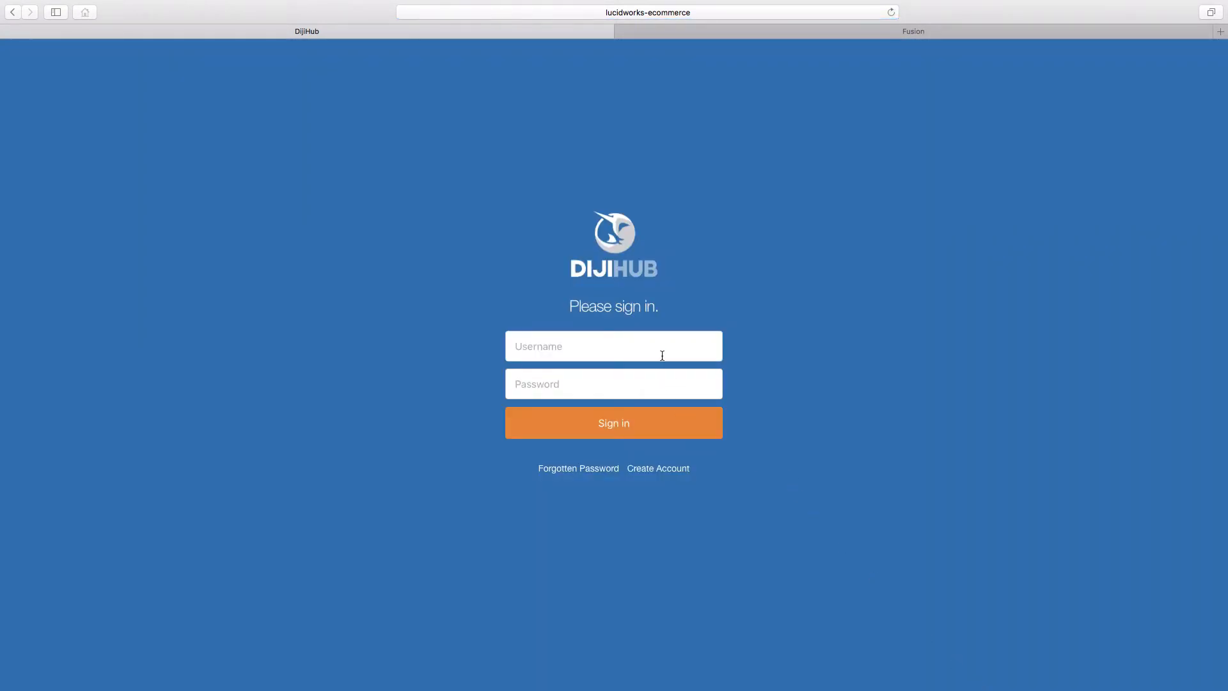
left_click(613, 345)
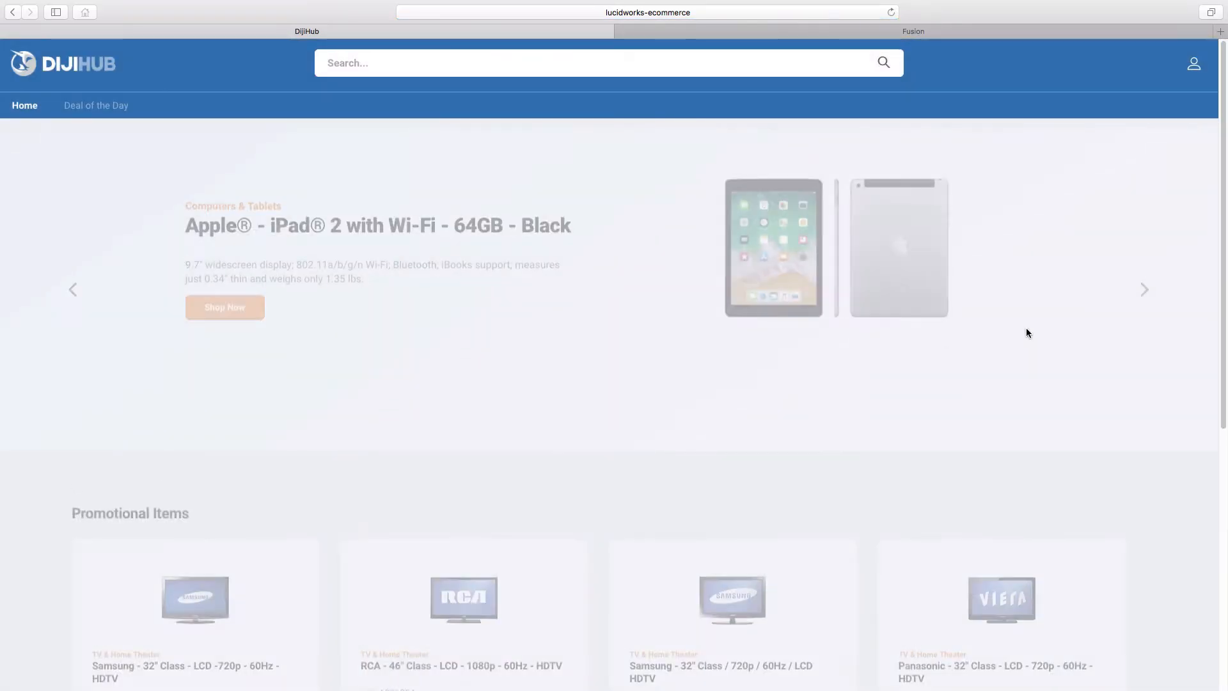
scroll("down", 3)
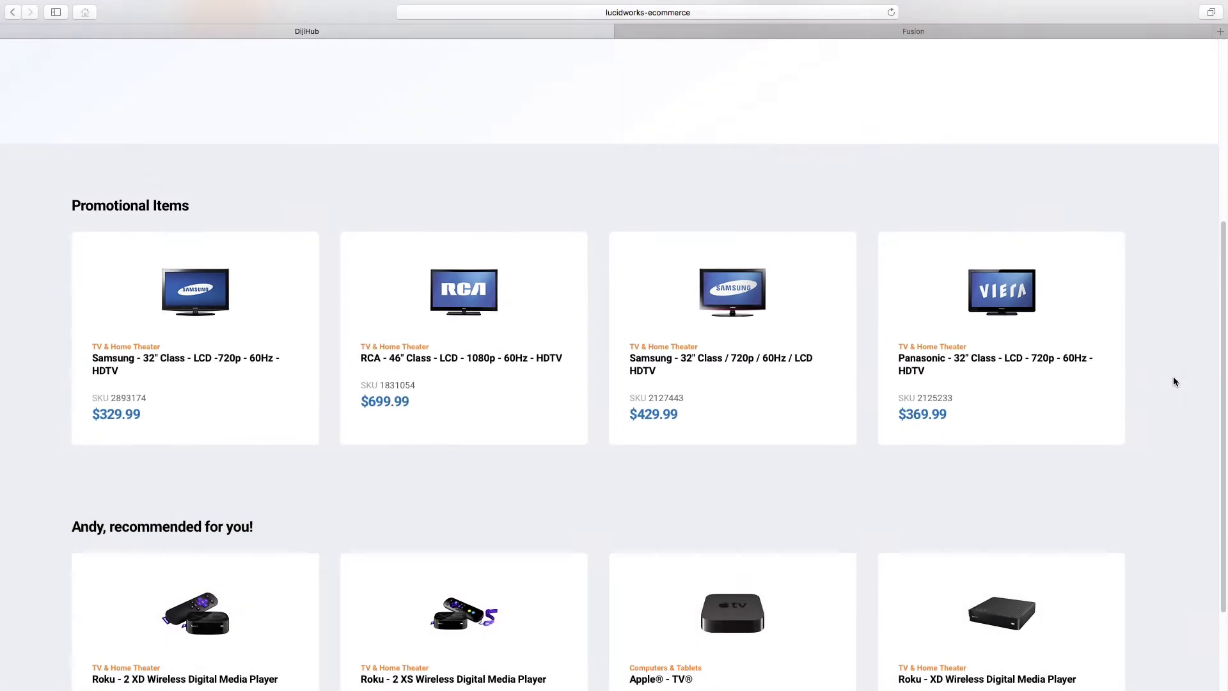
scroll("down", 3)
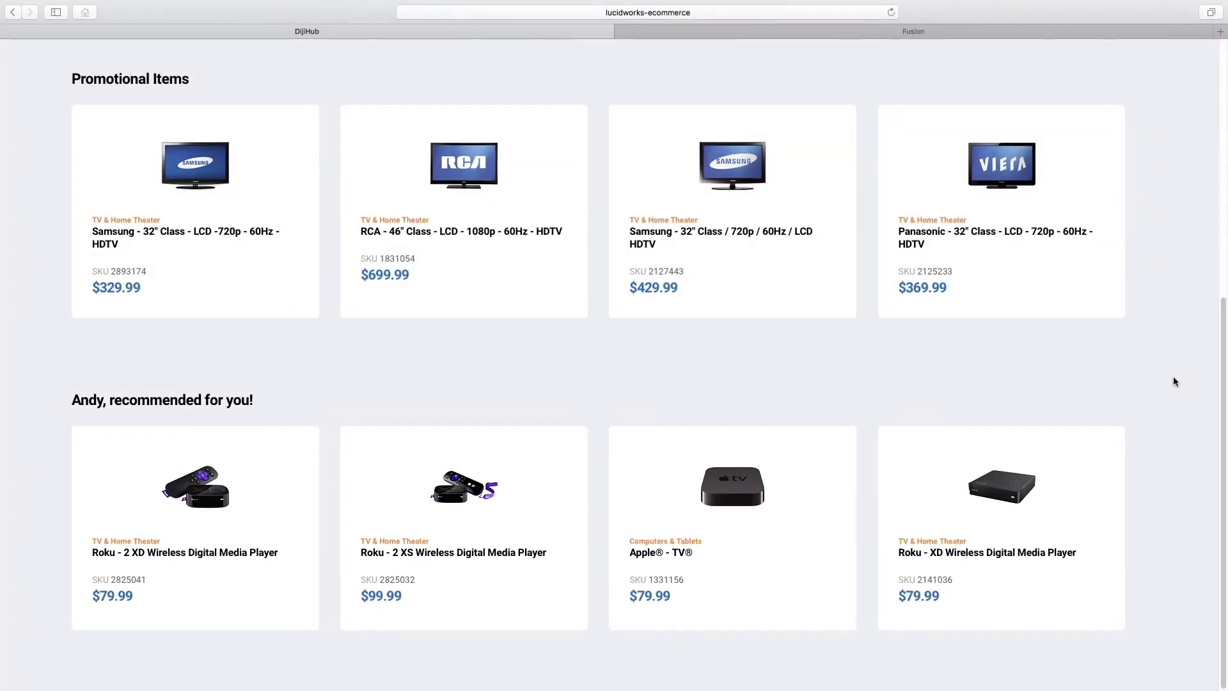
scroll("up", 3)
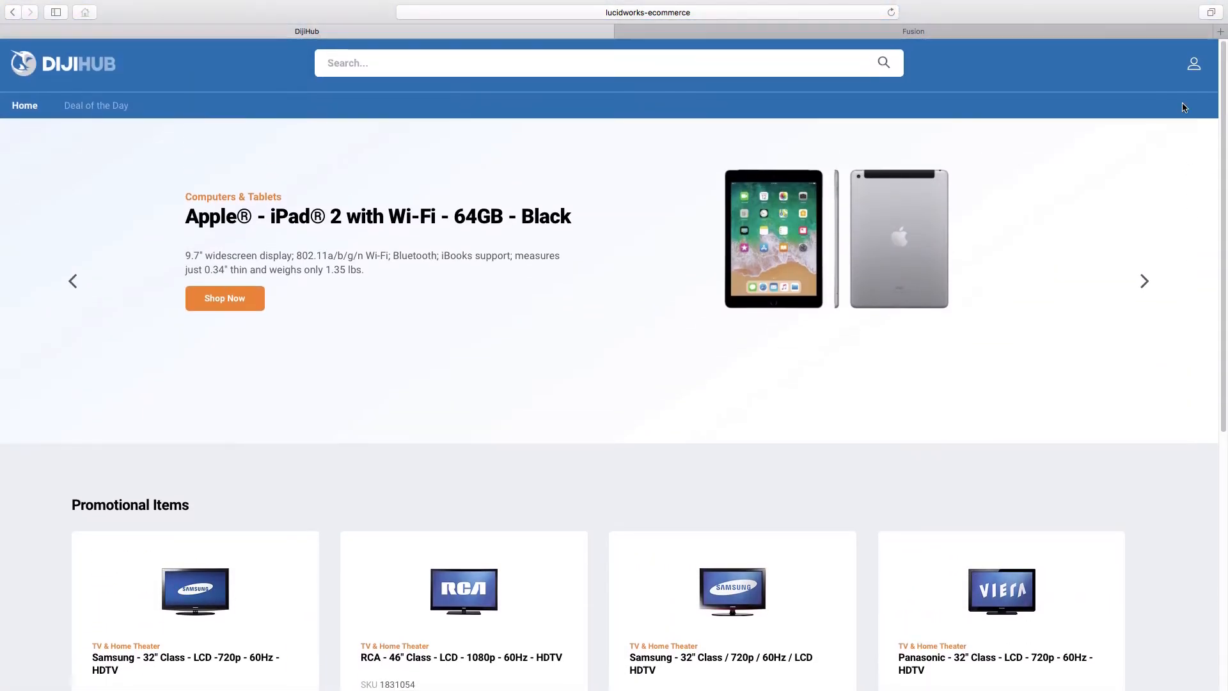
Log out and sign in as Jane from the saved logins autofill list
left_click(1192, 64)
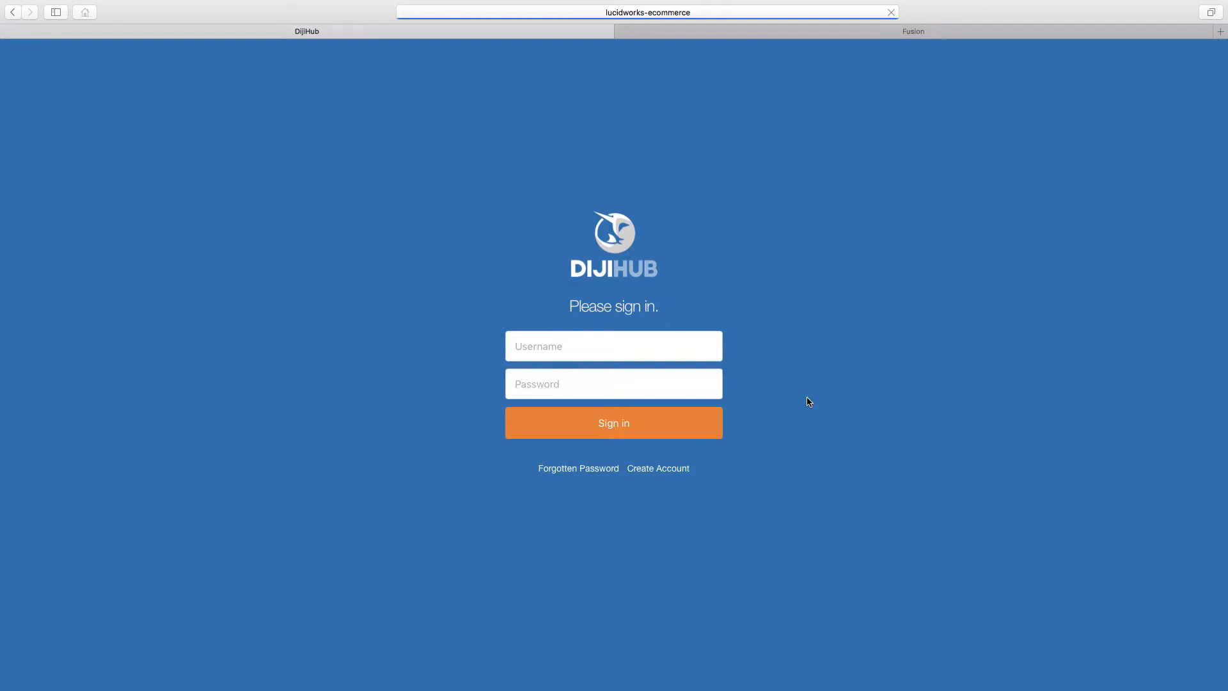
left_click(613, 345)
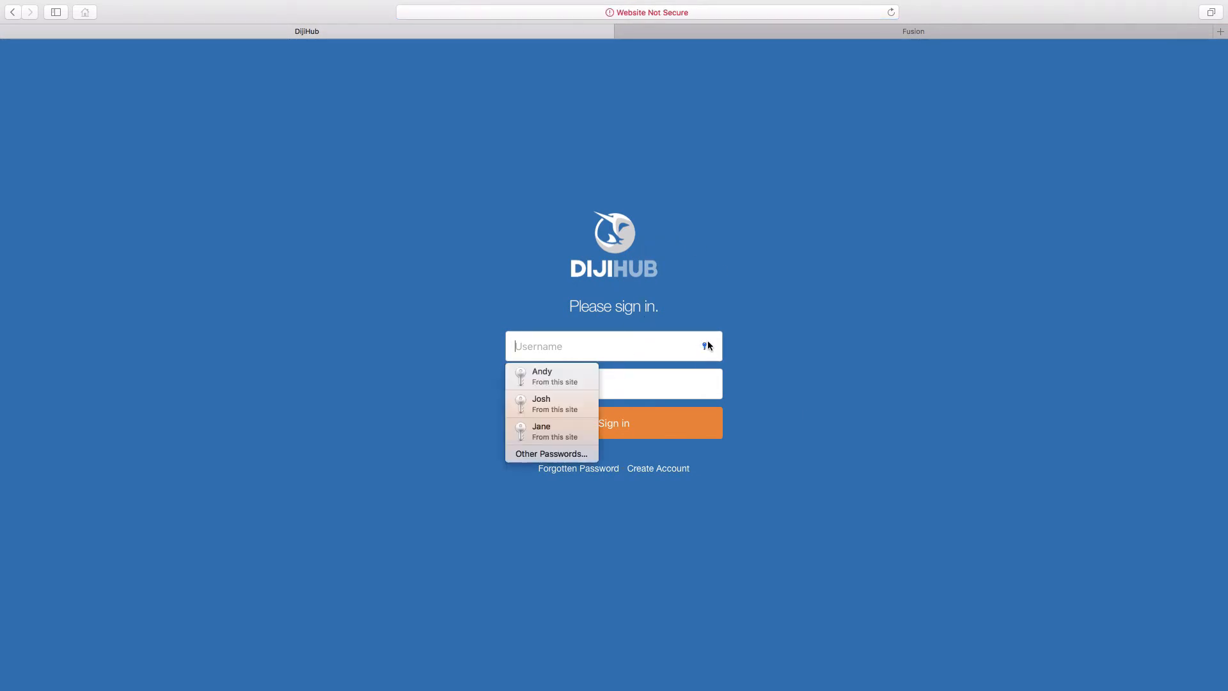
left_click(541, 431)
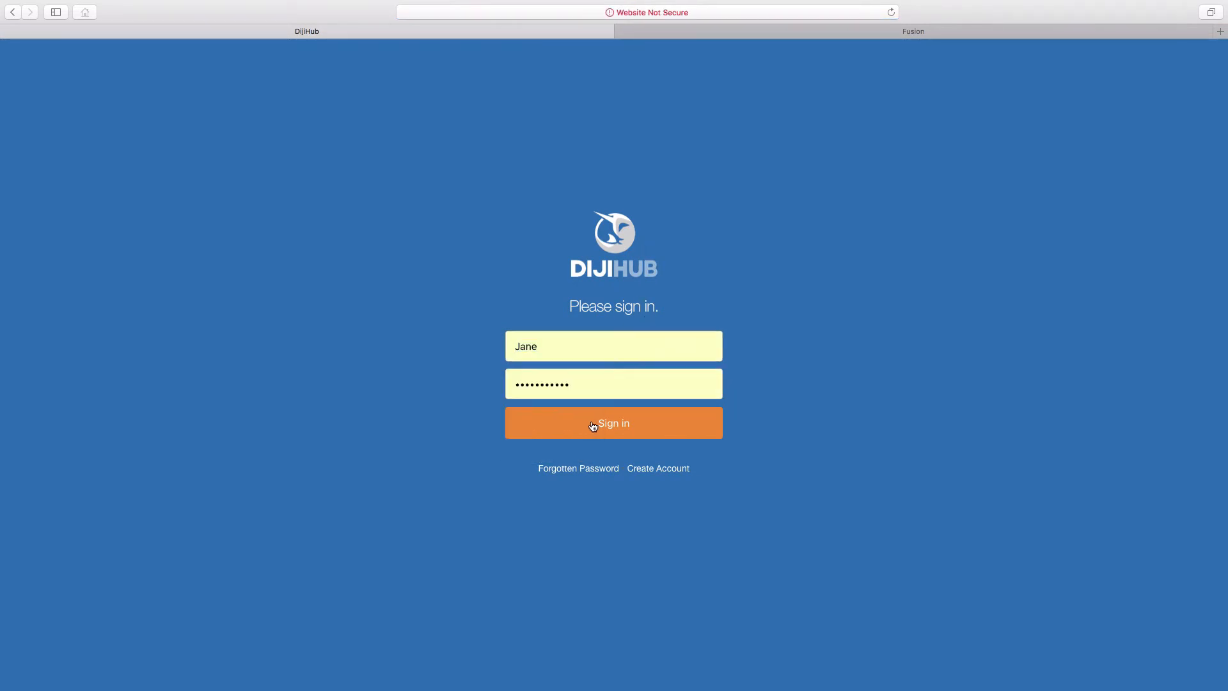
left_click(613, 423)
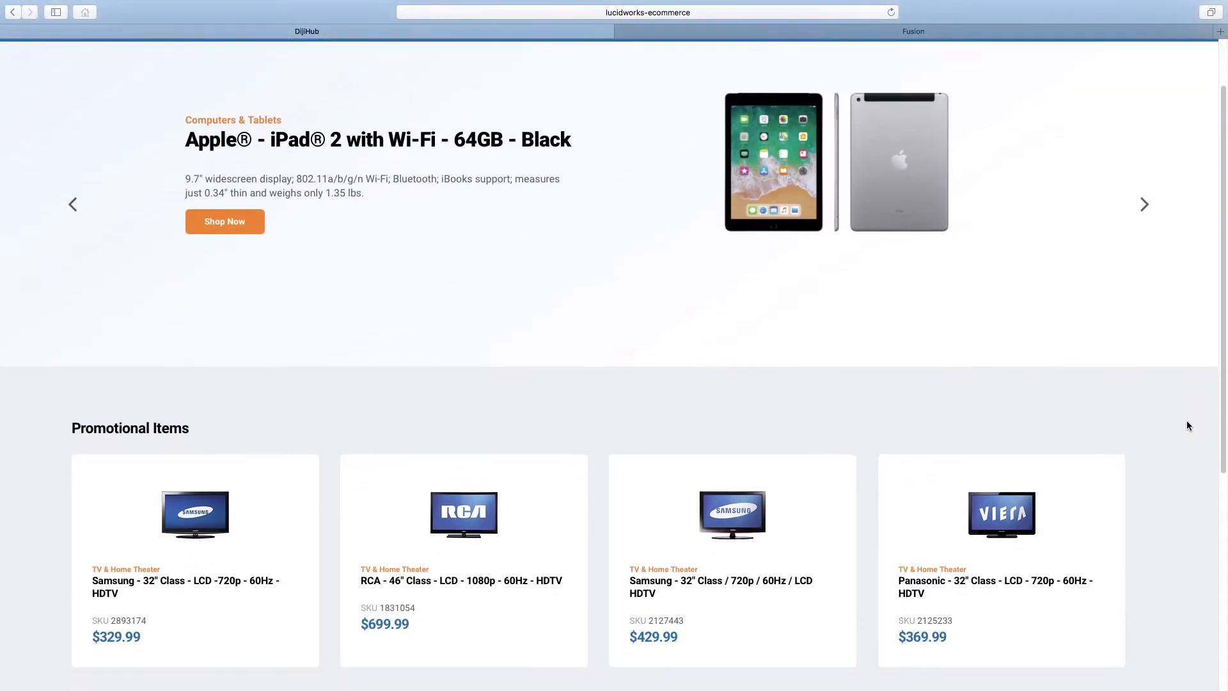
Review Jane's home theater receiver recommendations below the TV promotions
scroll("down", 3)
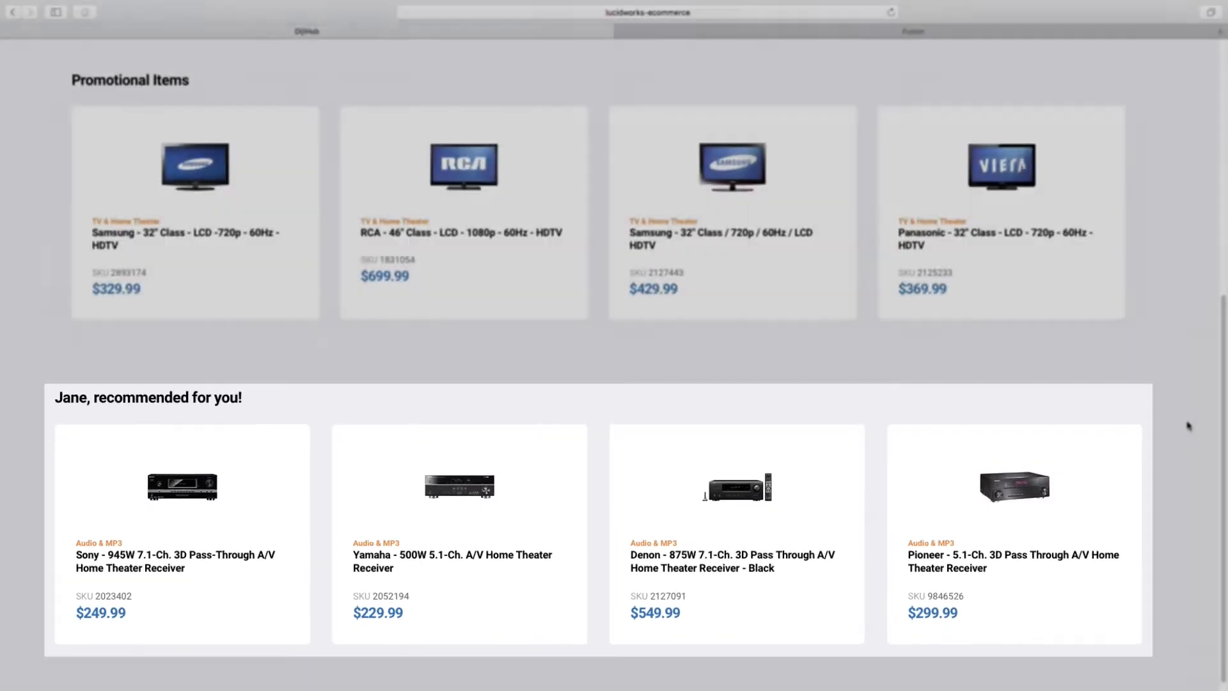
scroll("up", 3)
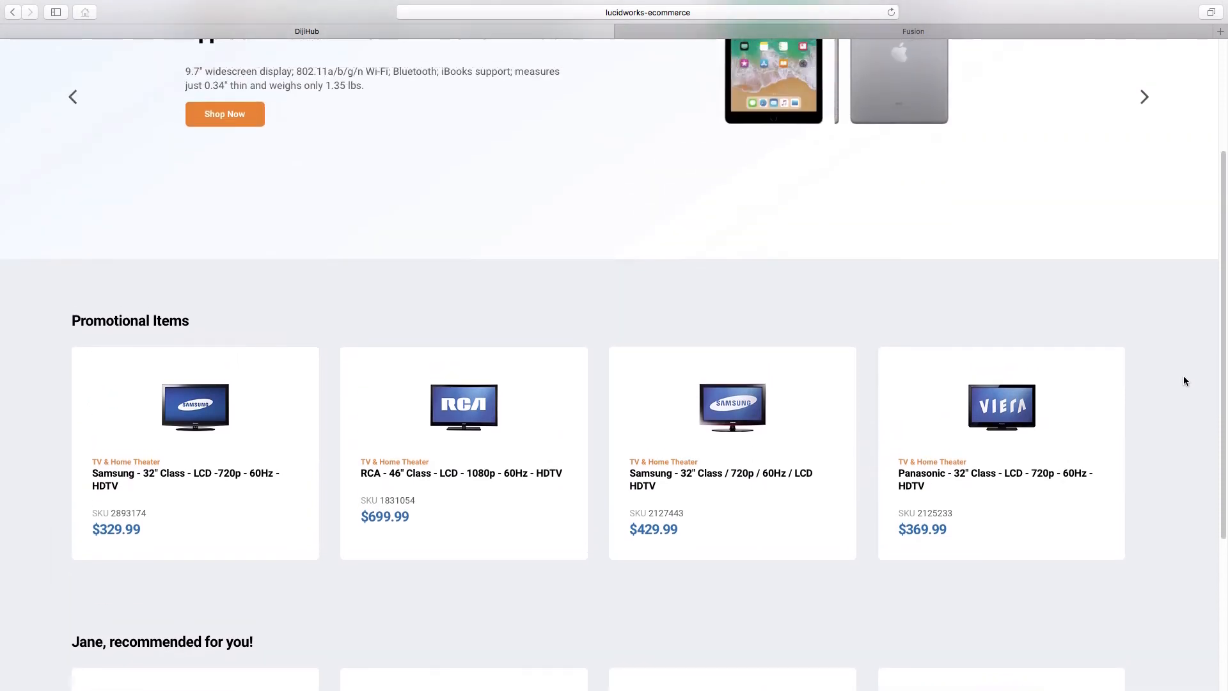
scroll("up", 3)
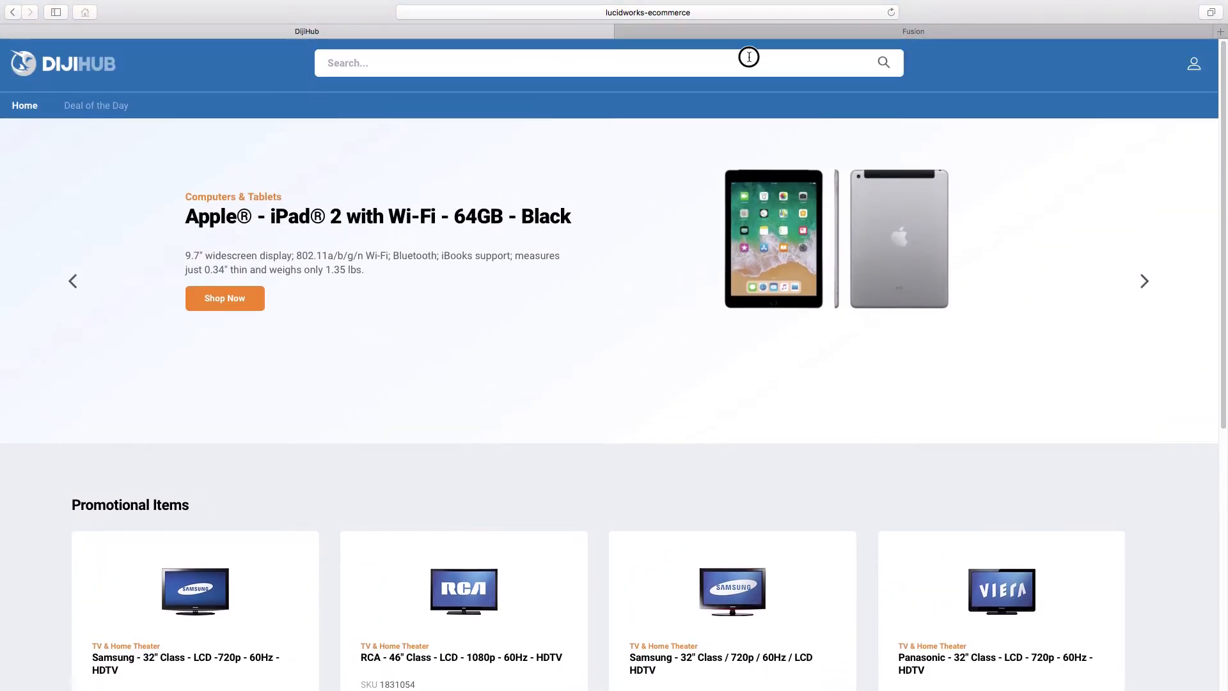
Search the store for ipad, returning mostly sleeves, cases and accessories
type("i")
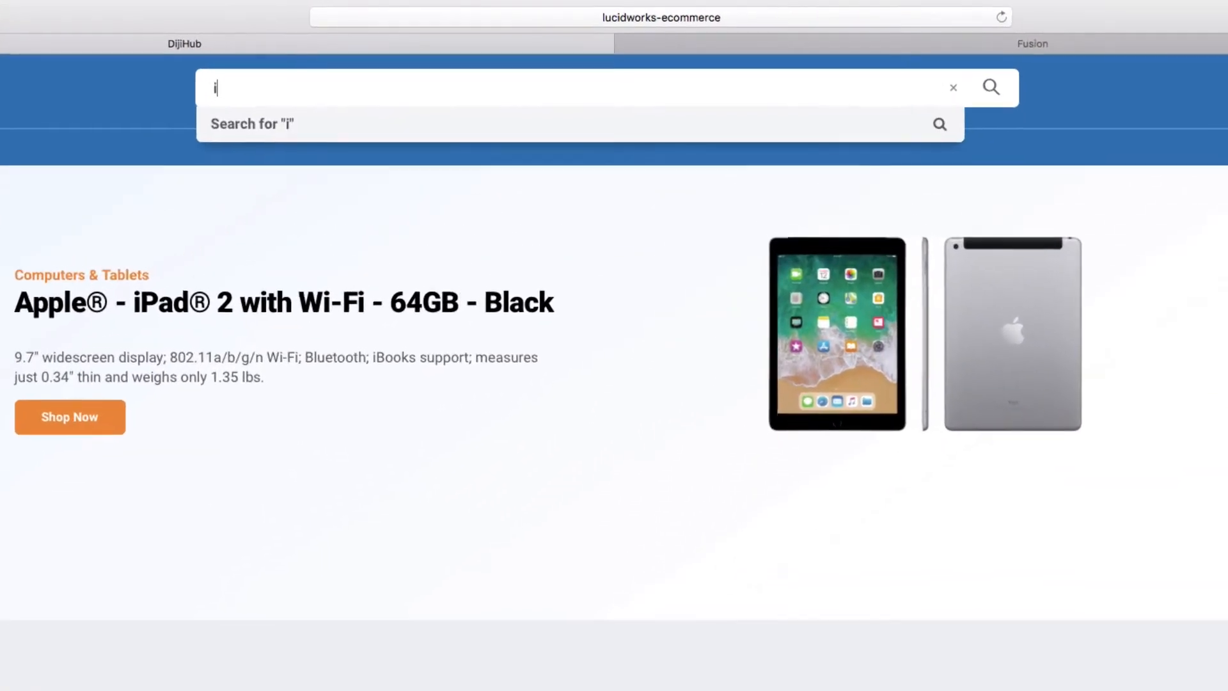
type("p")
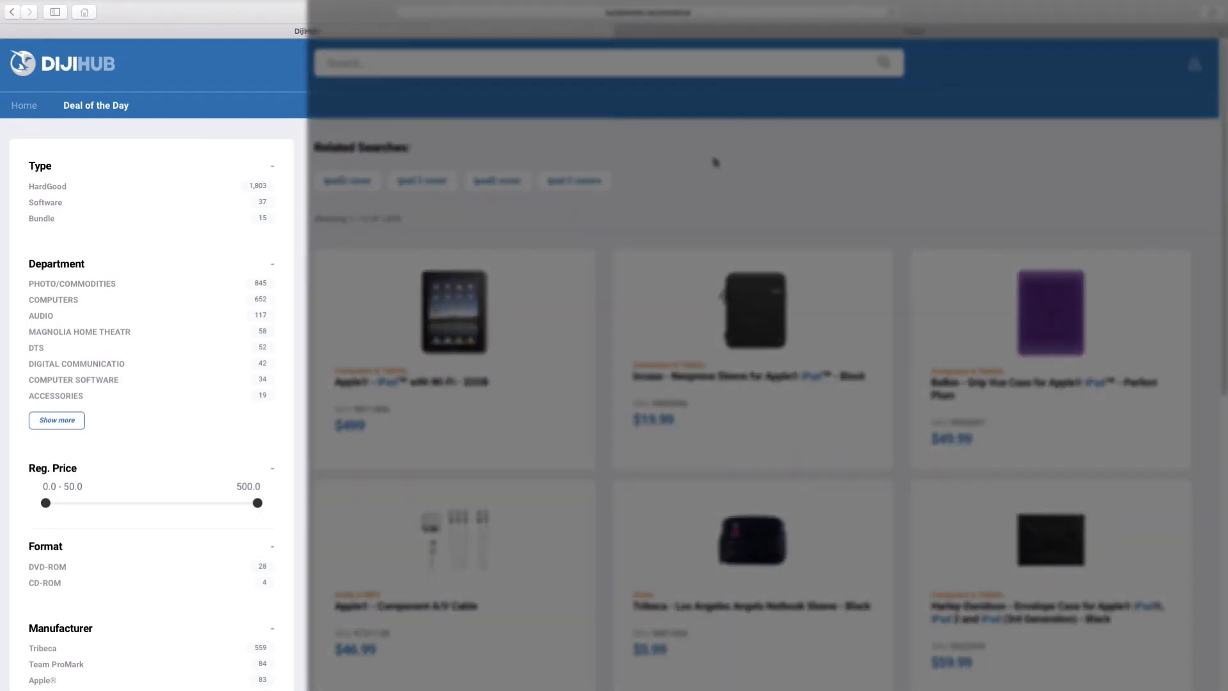
scroll("down", 3)
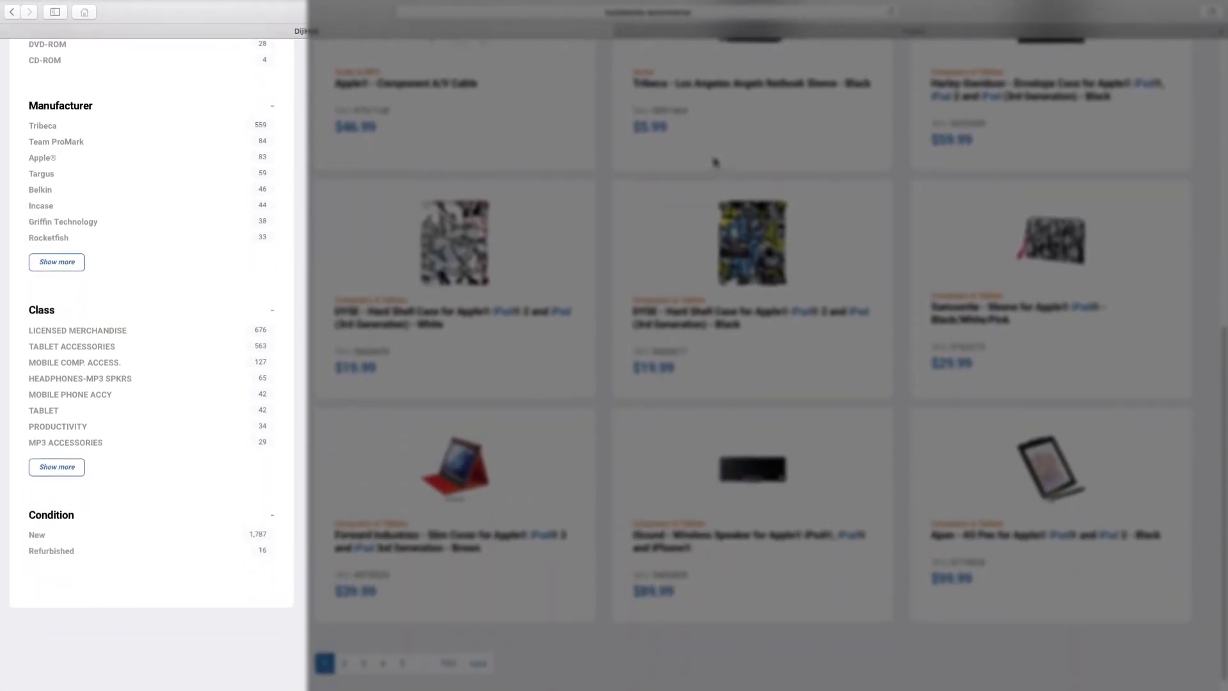
scroll("down", 3)
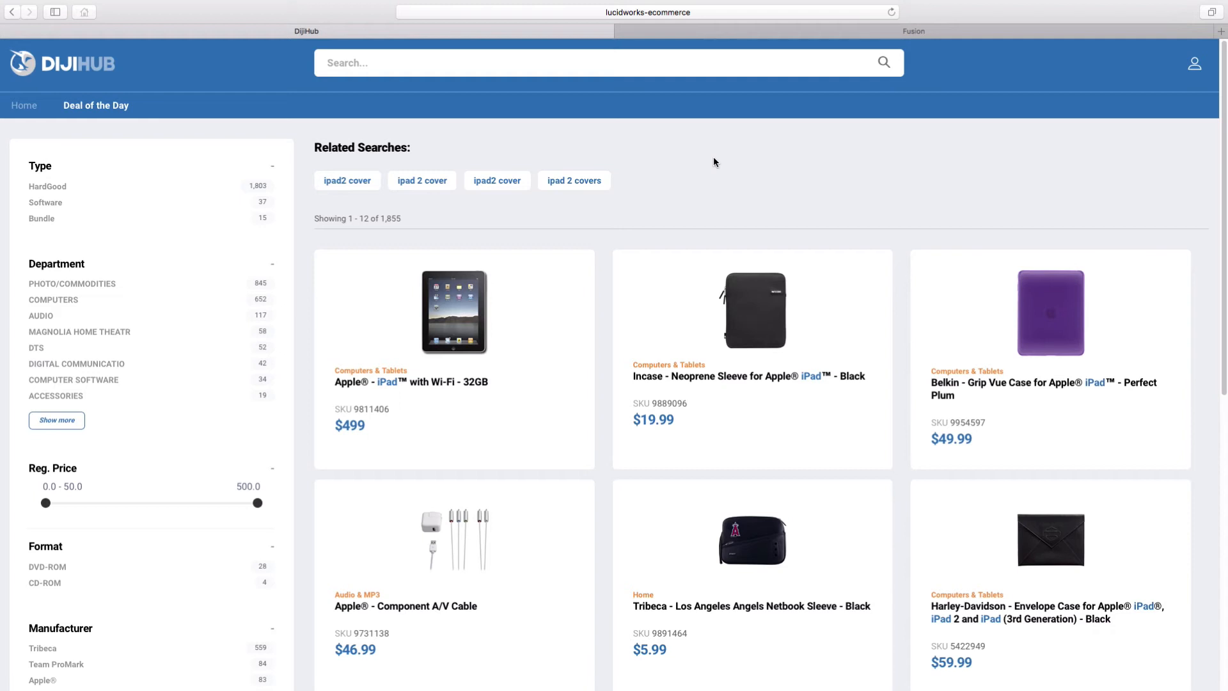
mouse_move(777, 179)
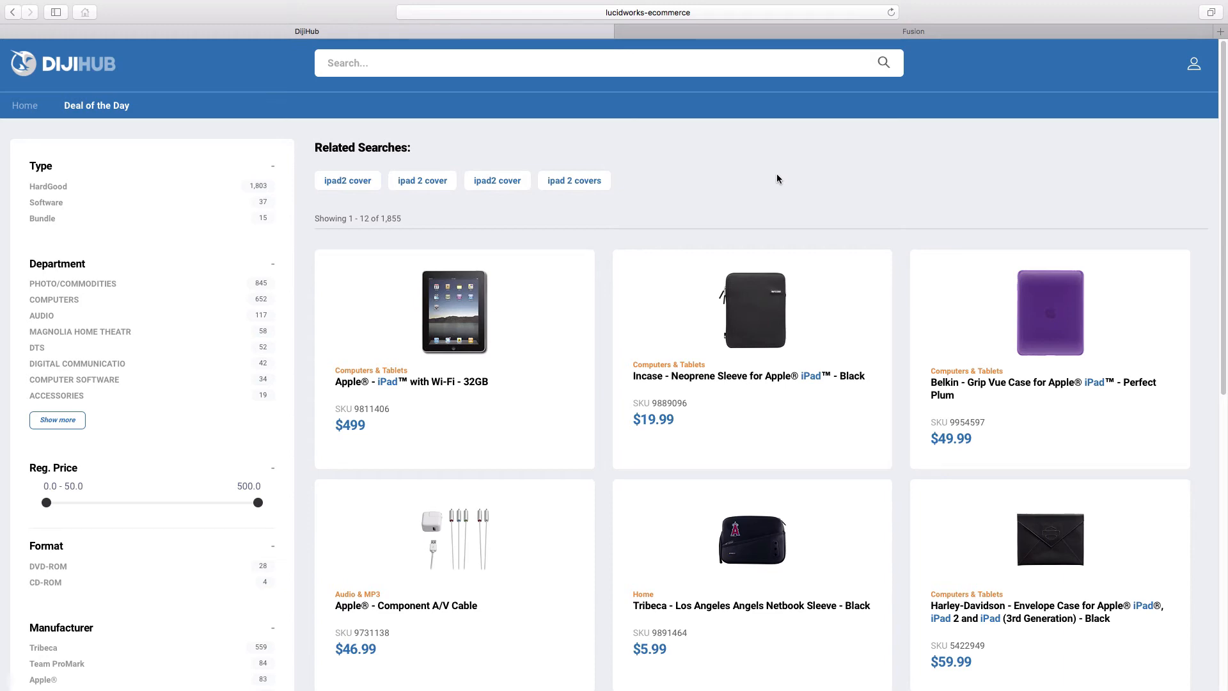
In Fusion's Query Workbench for ecommerce_with_signals, query ipad to compare default and signals results
left_click(911, 30)
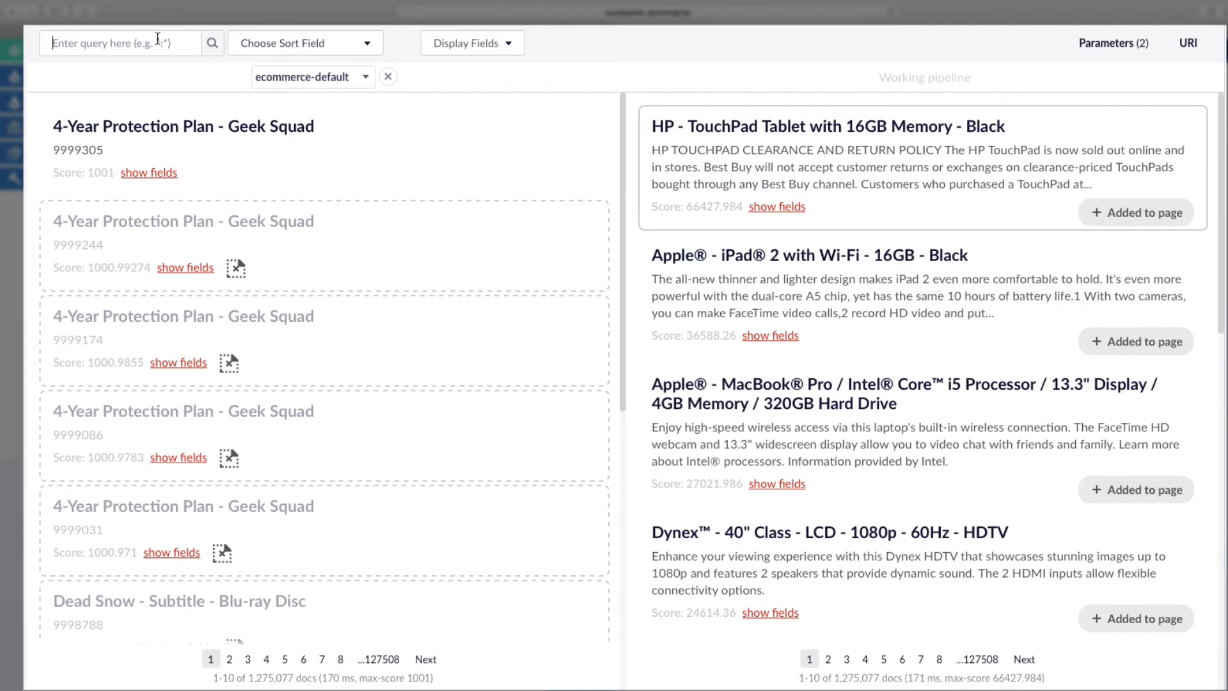
type("ipad")
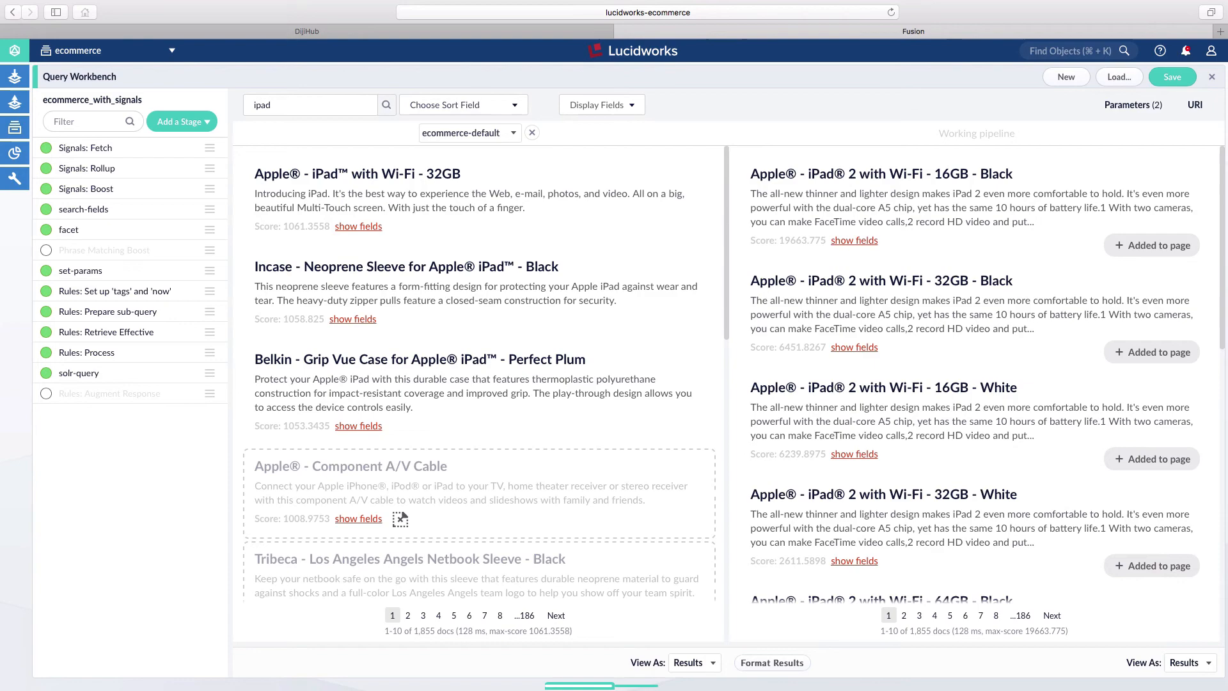
mouse_move(401, 165)
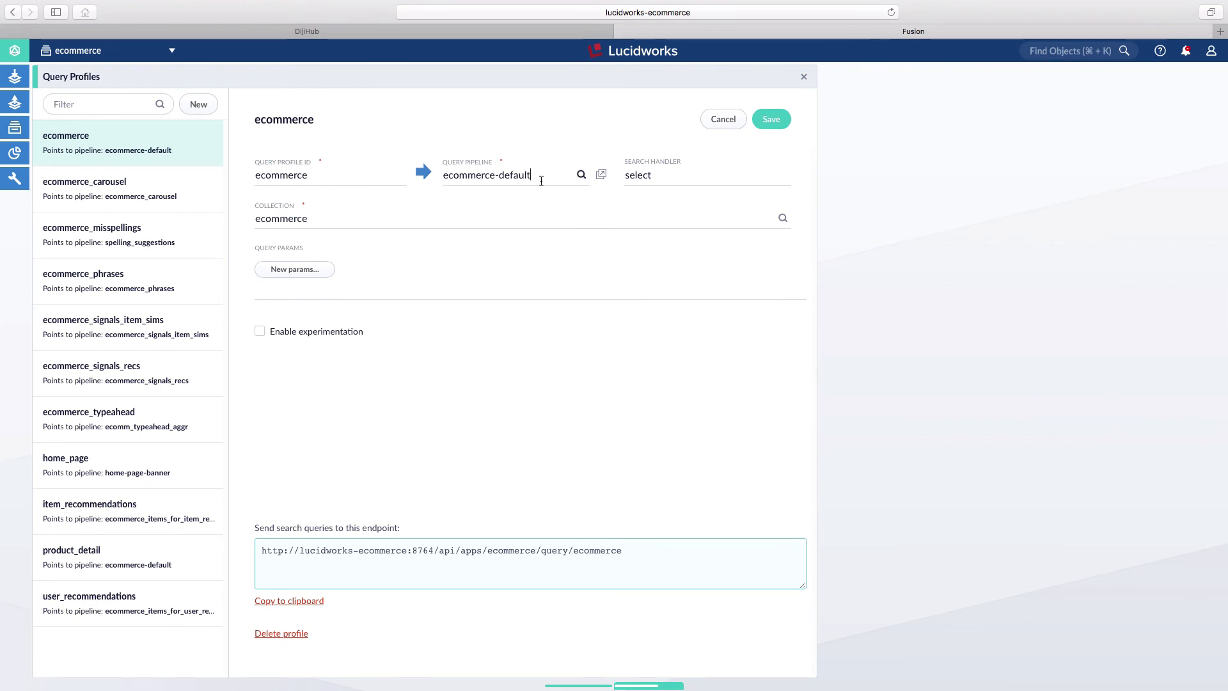
Switch the ecommerce profile's pipeline to ecommerce_with_signals, save it, and return to the store
left_click(486, 175)
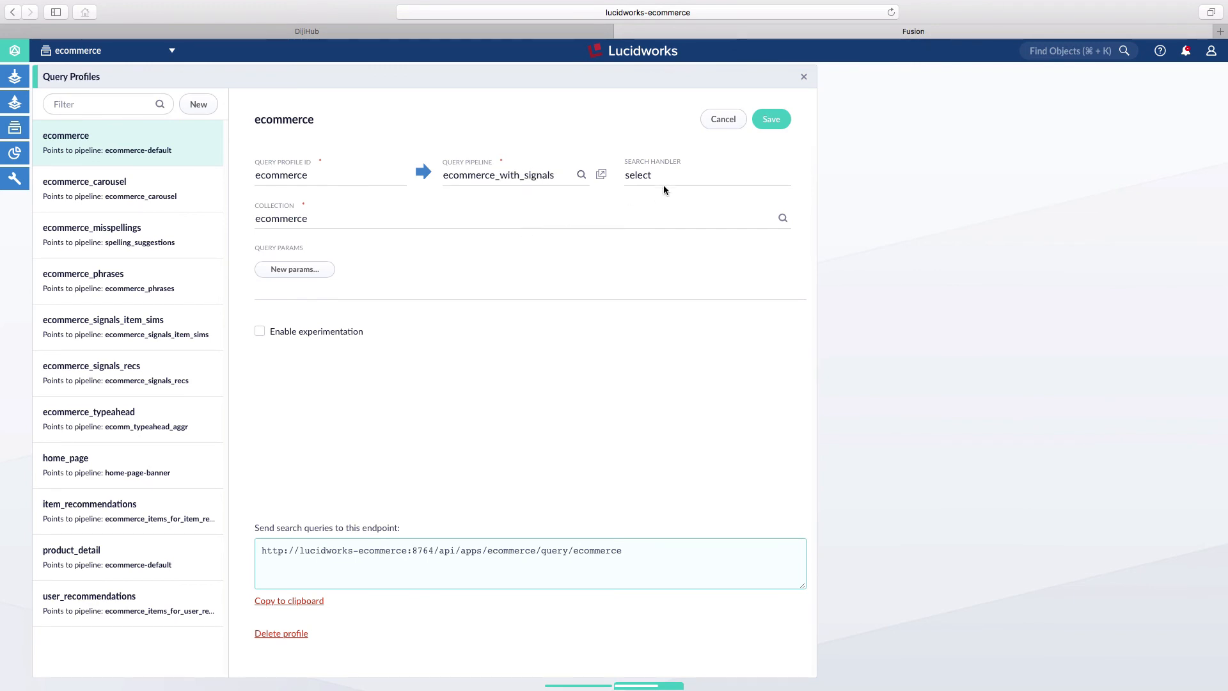
left_click(770, 119)
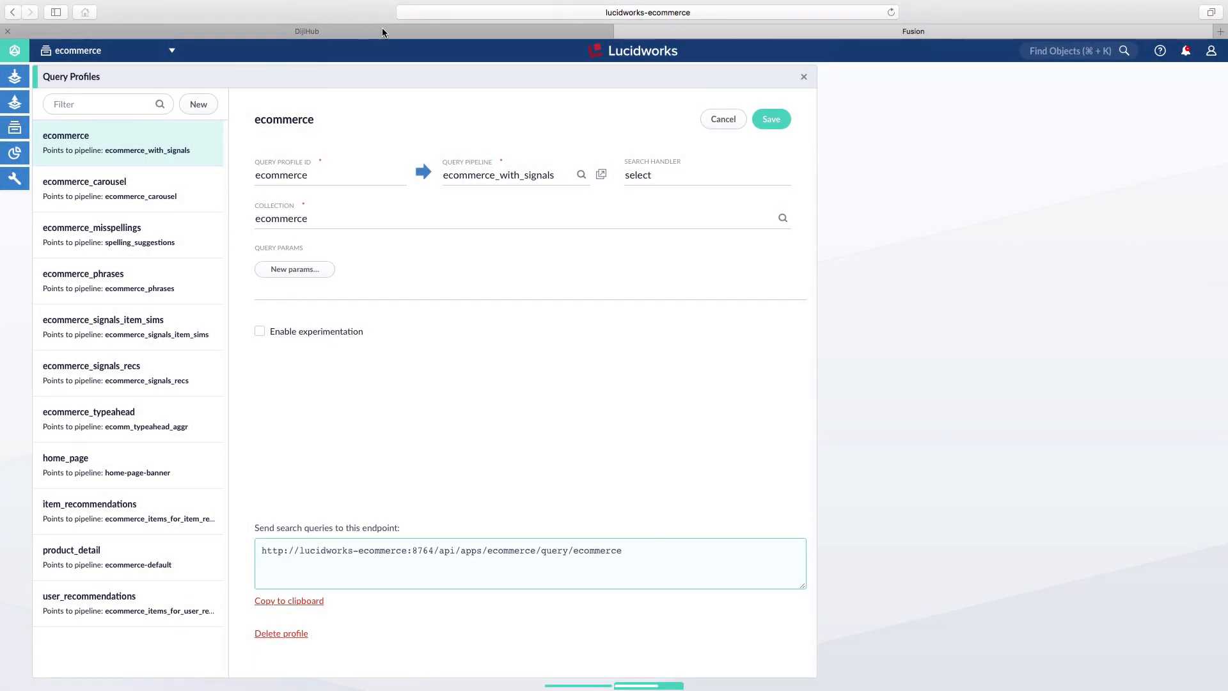
left_click(305, 31)
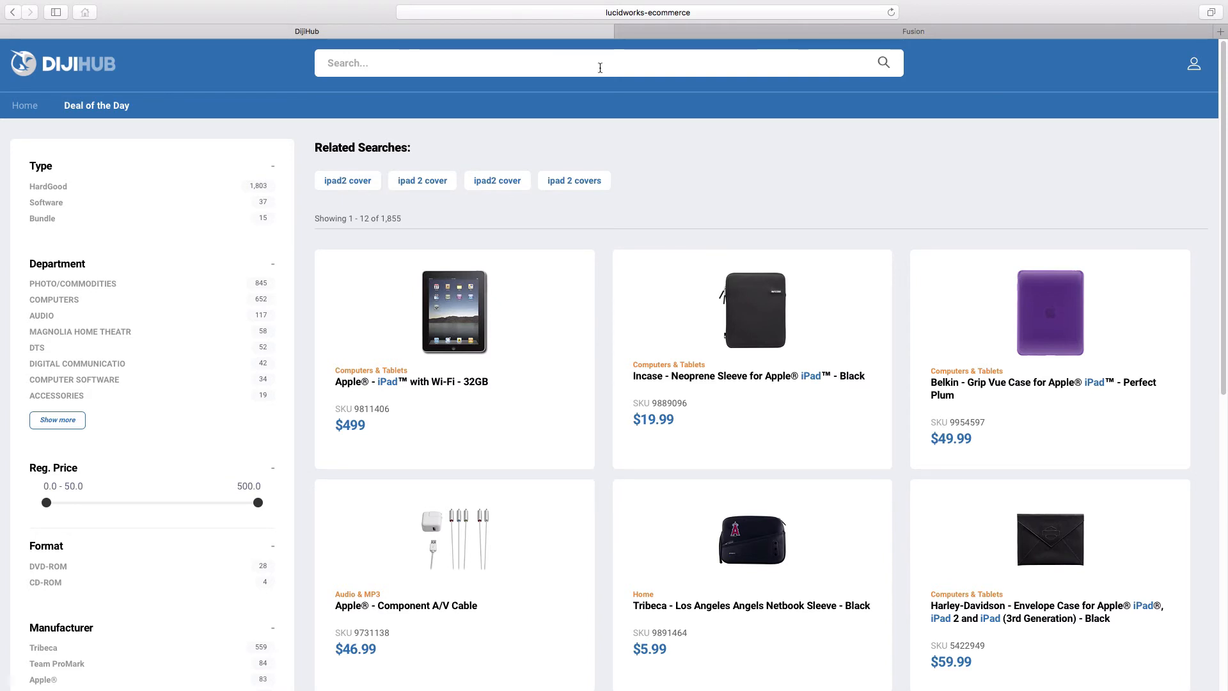
mouse_move(601, 68)
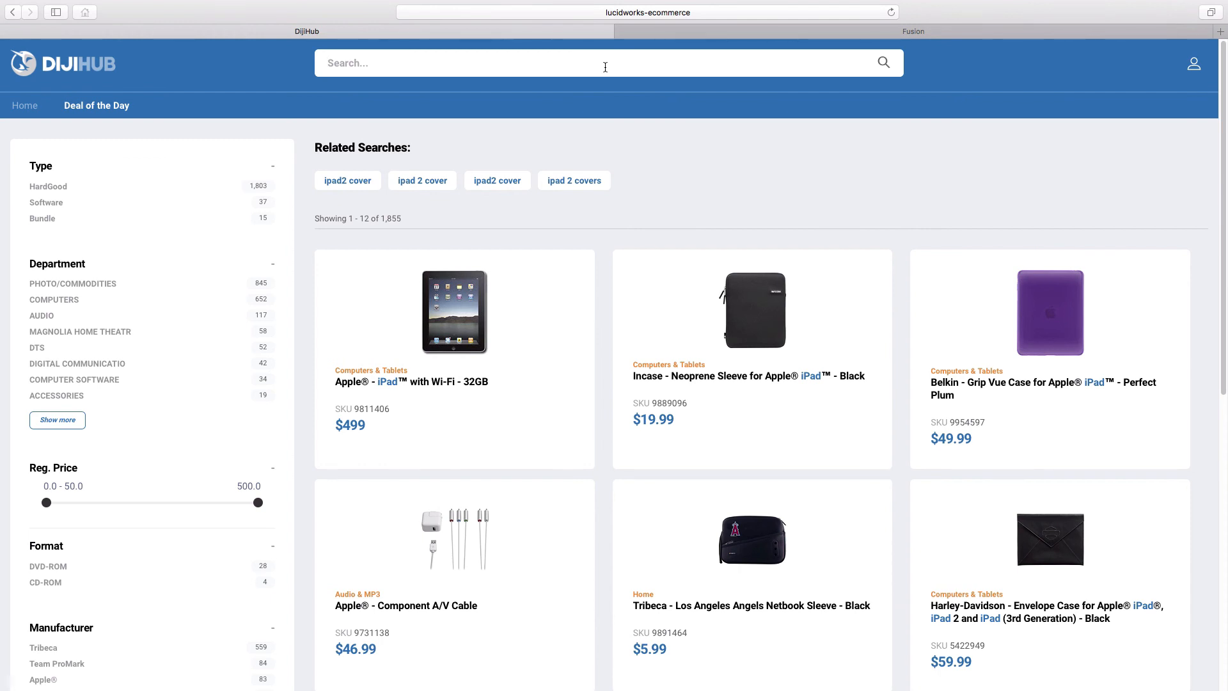
Search the store for ipad again so iPad 2 tablets lead the results
type("ipad")
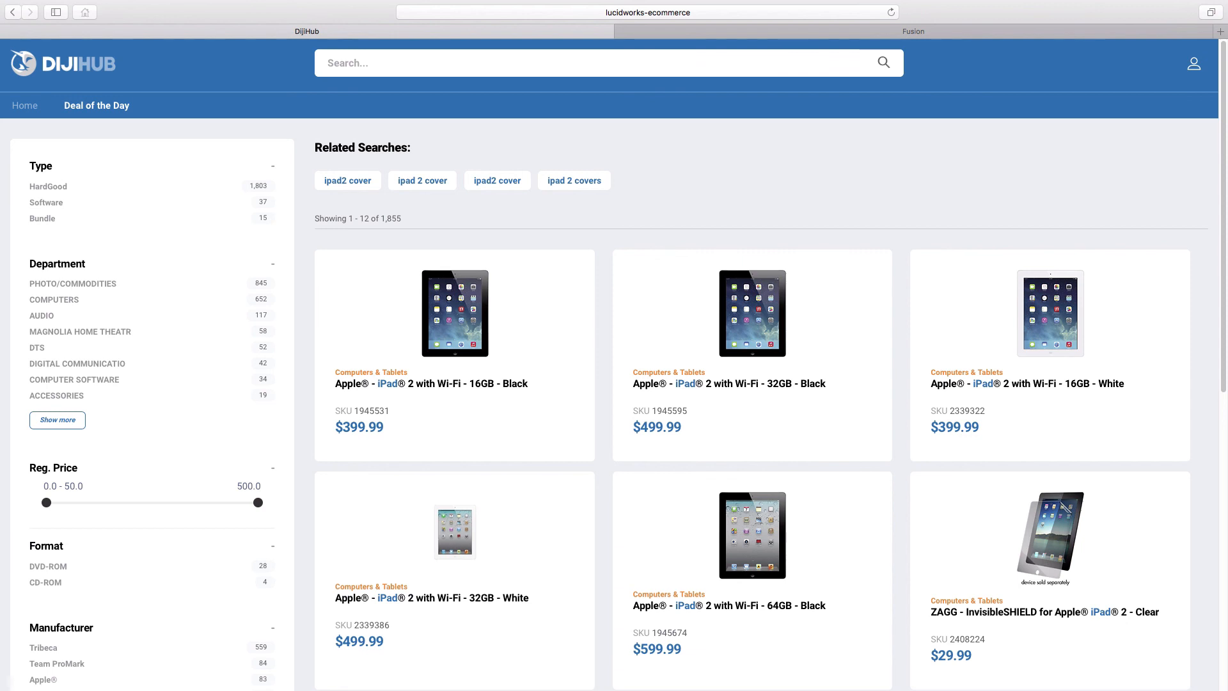
mouse_move(428, 371)
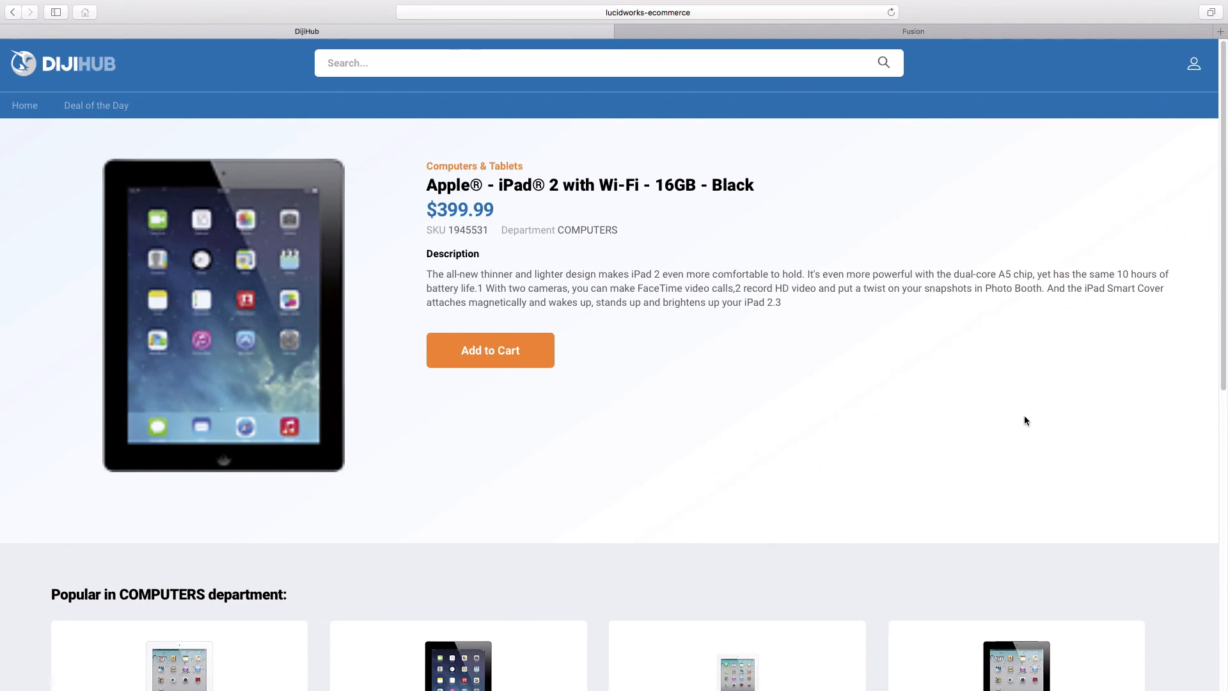
scroll("down", 3)
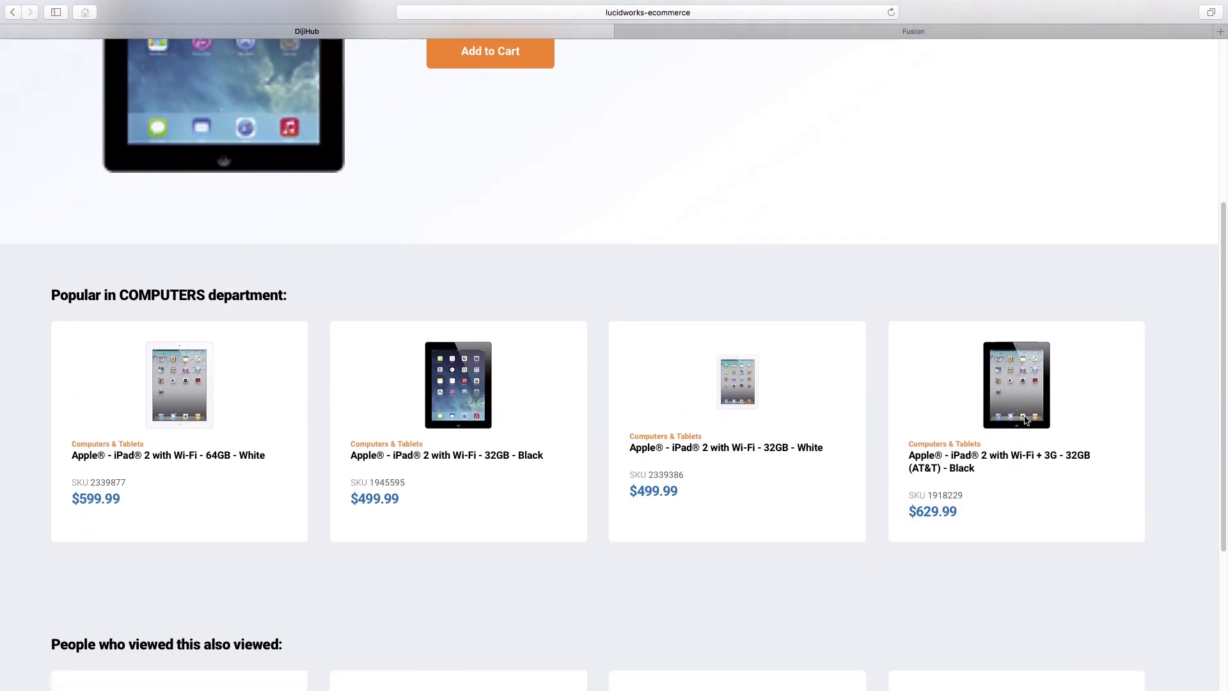
scroll("down", 3)
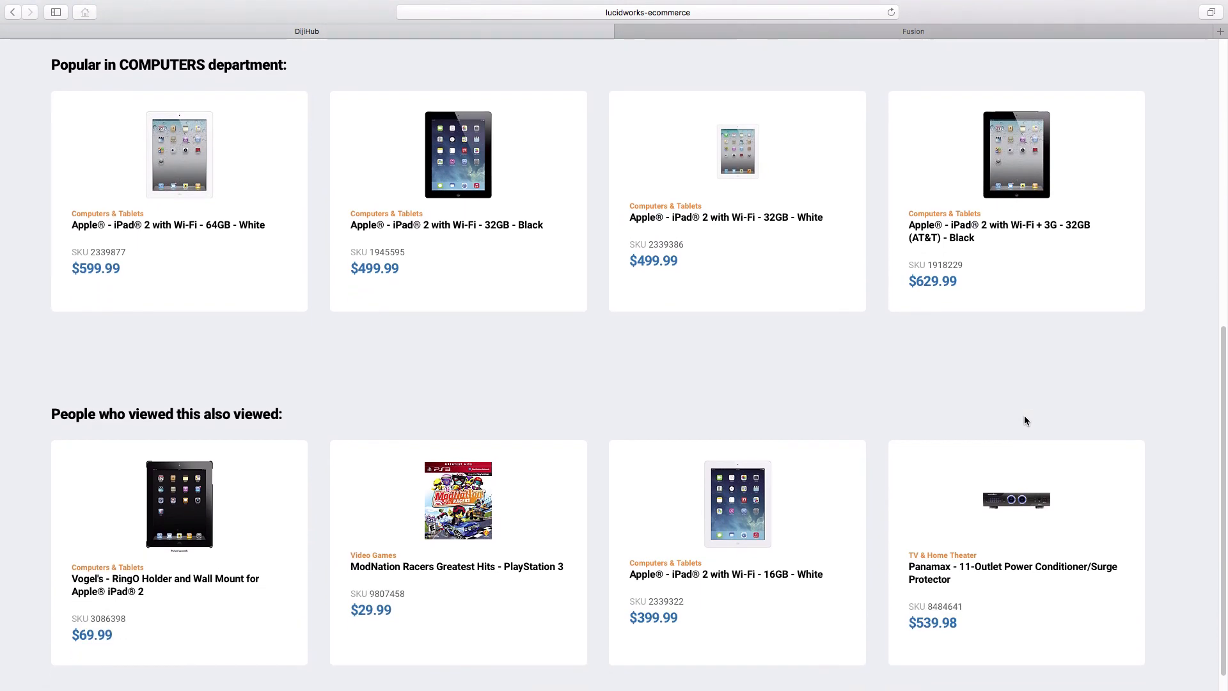